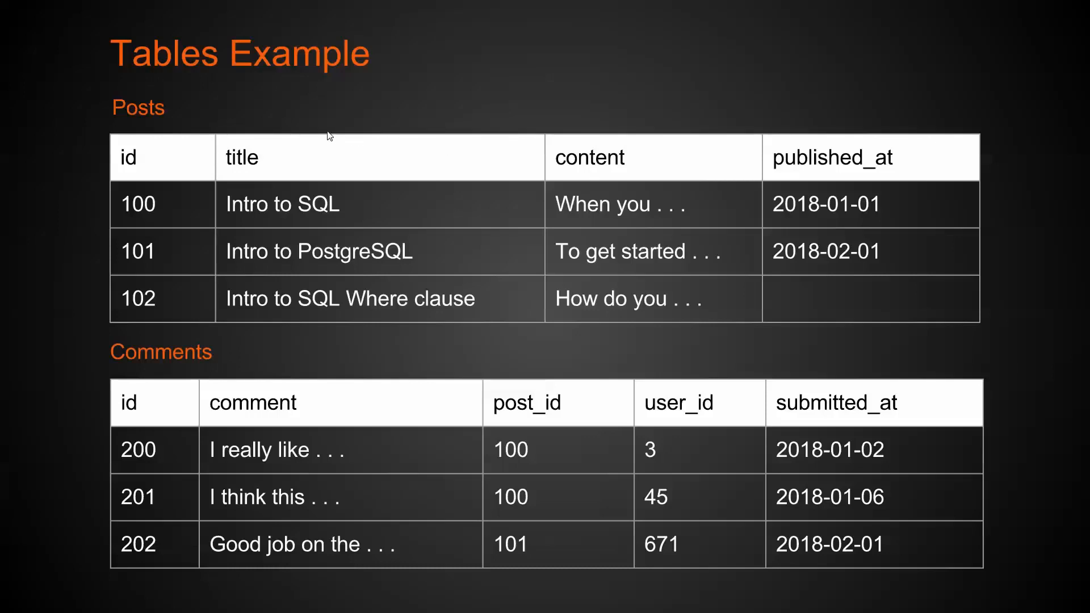
{"action": "mouse_move", "coordinate": [310, 144]}
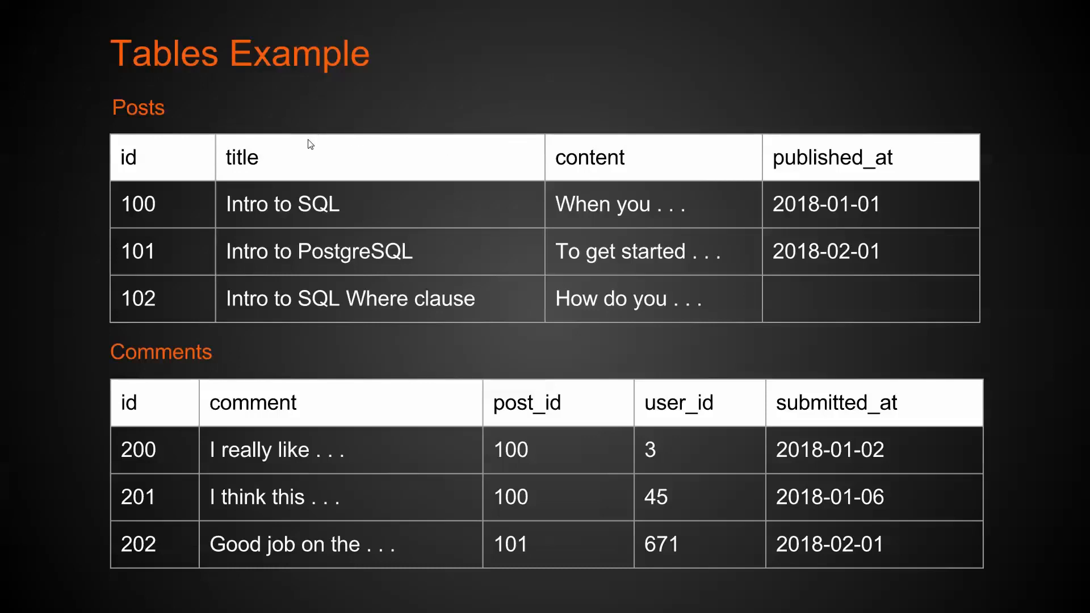
{"action": "mouse_move", "coordinate": [276, 156]}
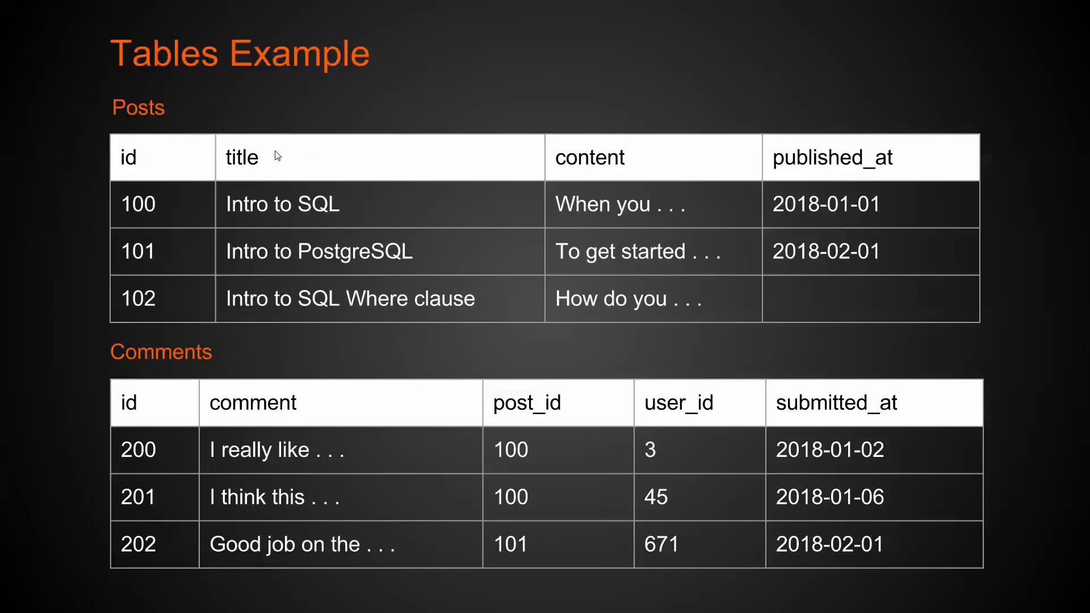
{"action": "mouse_move", "coordinate": [260, 166]}
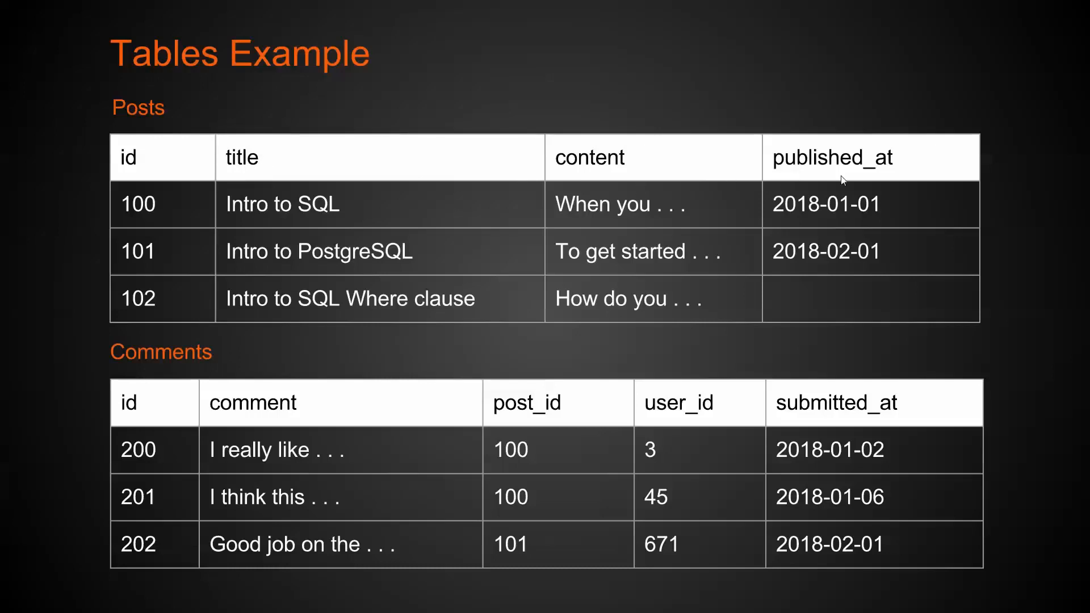
{"action": "mouse_move", "coordinate": [860, 176]}
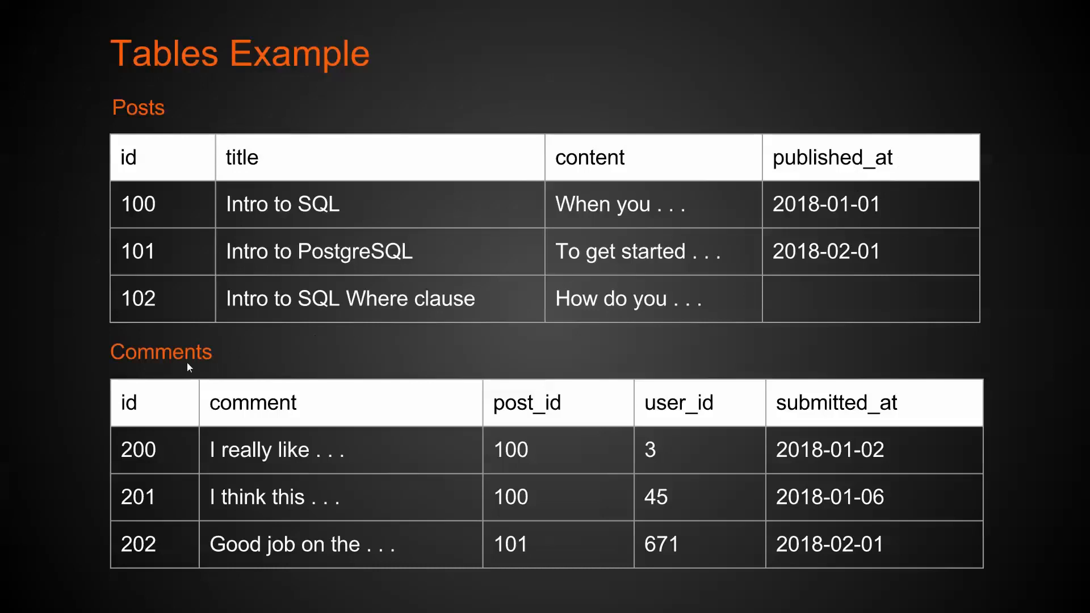
{"action": "mouse_move", "coordinate": [218, 360]}
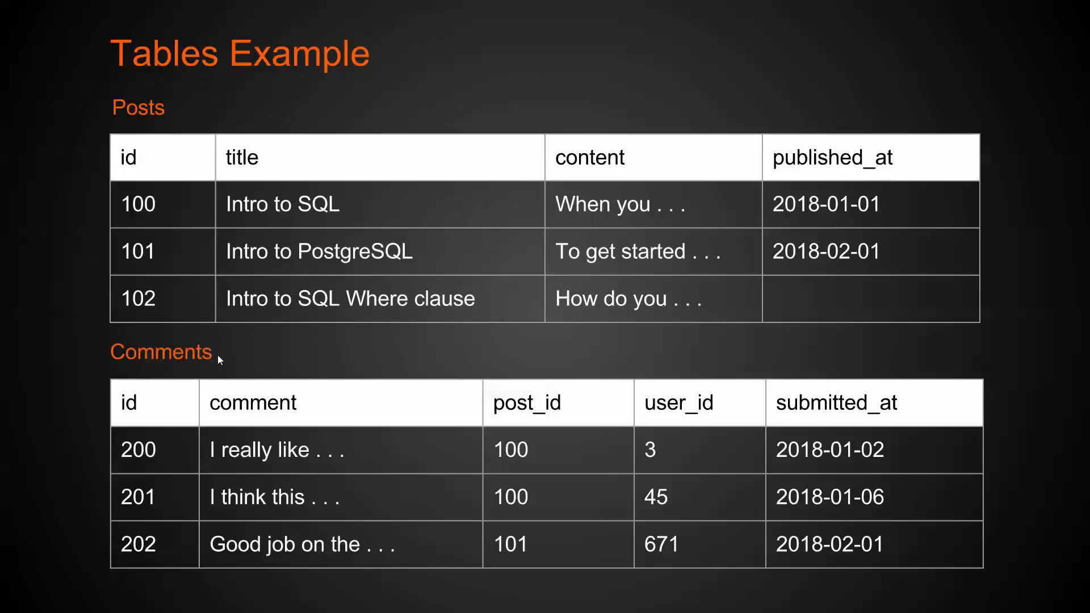
{"action": "mouse_move", "coordinate": [179, 406]}
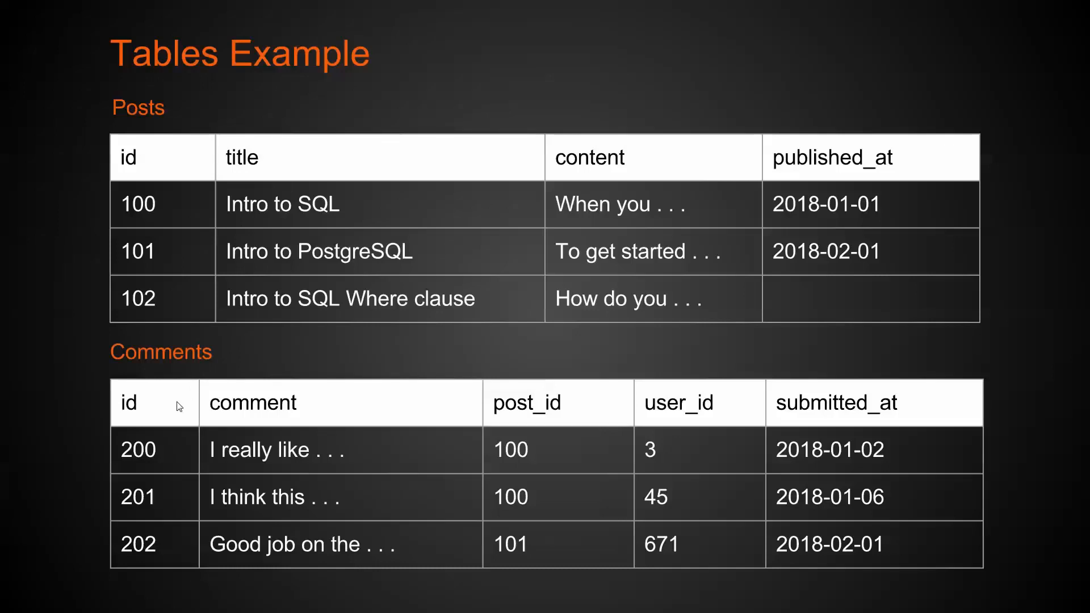
{"action": "mouse_move", "coordinate": [191, 404]}
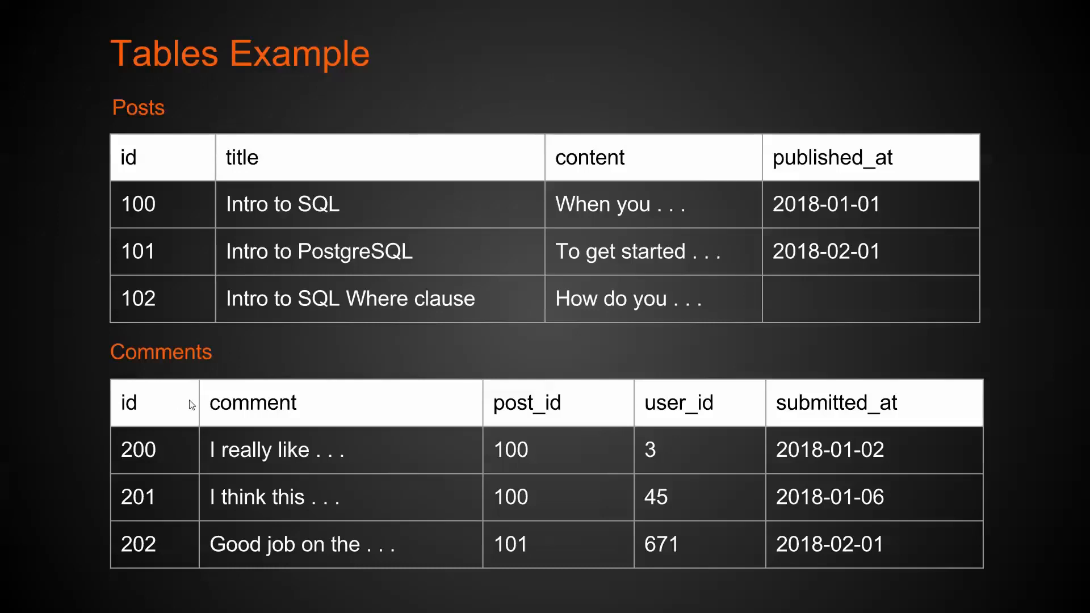
{"action": "mouse_move", "coordinate": [312, 390]}
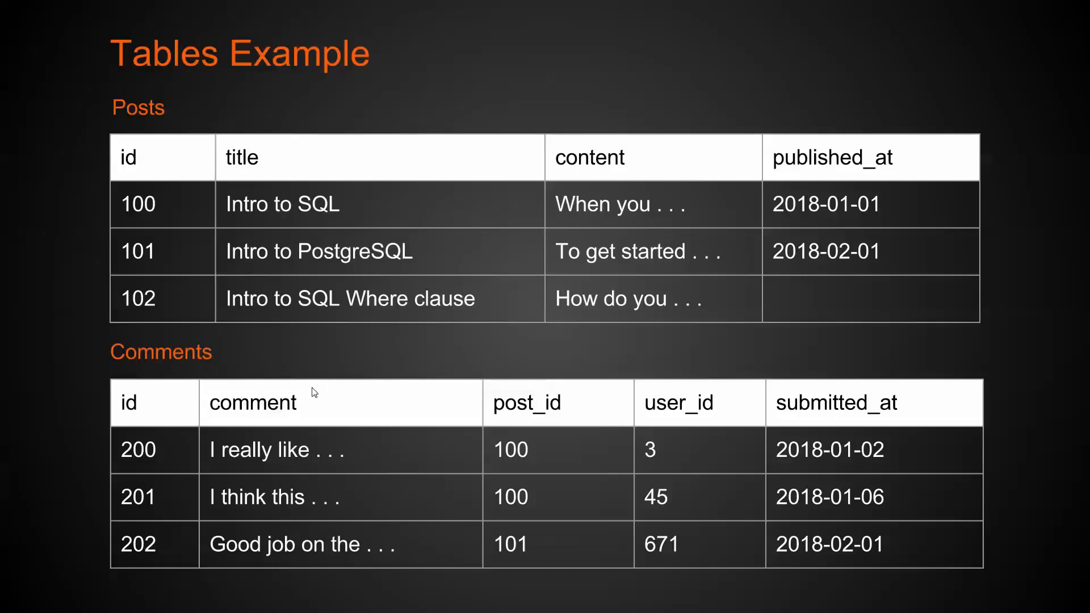
{"action": "mouse_move", "coordinate": [507, 429]}
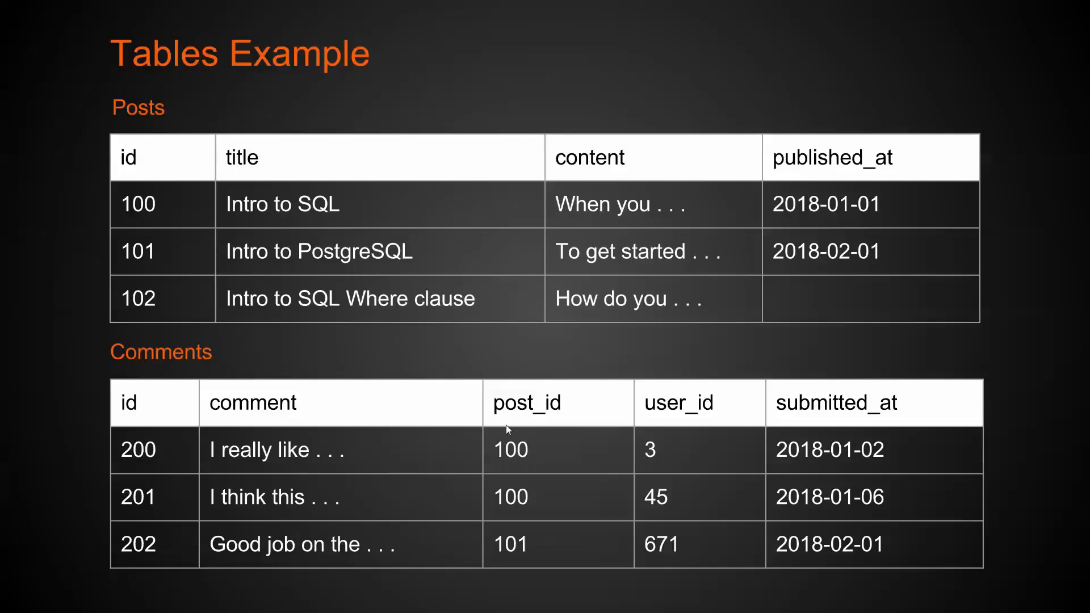
{"action": "mouse_move", "coordinate": [514, 470]}
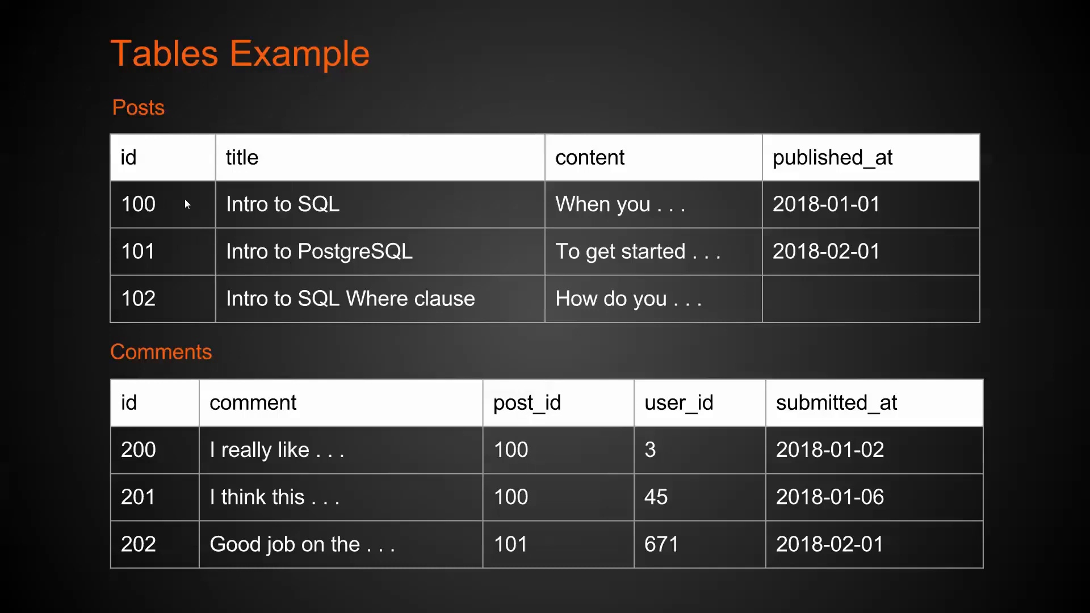
{"action": "mouse_move", "coordinate": [666, 470]}
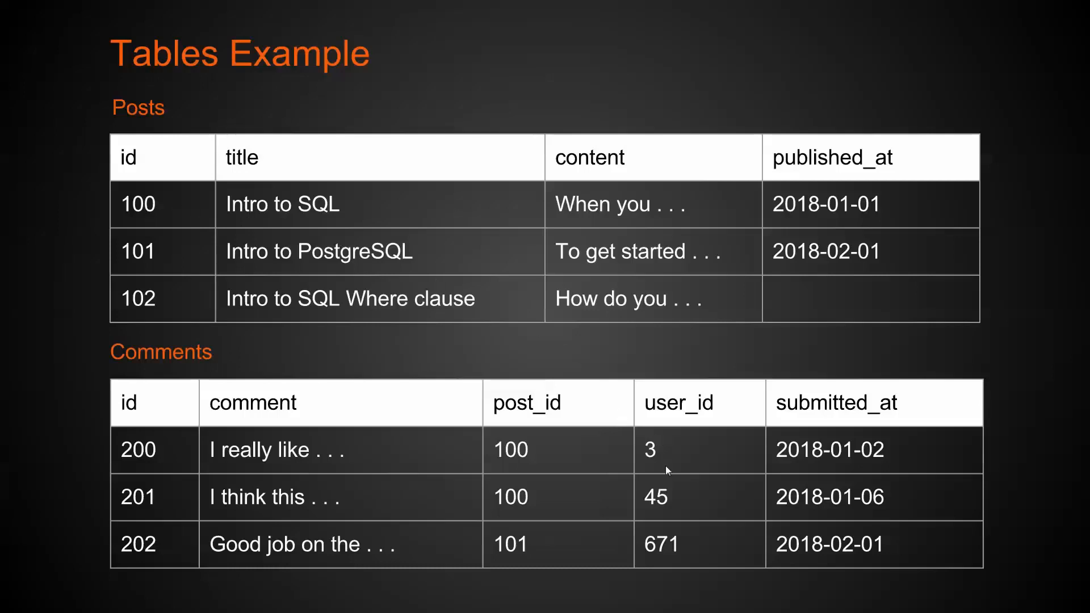
{"action": "mouse_move", "coordinate": [826, 452]}
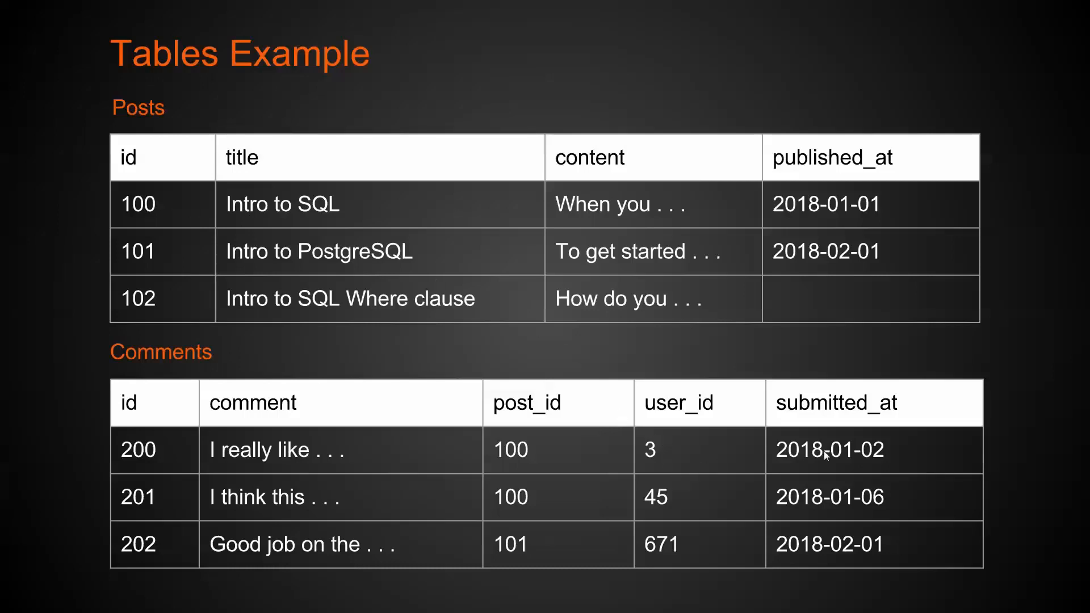
{"action": "mouse_move", "coordinate": [824, 452]}
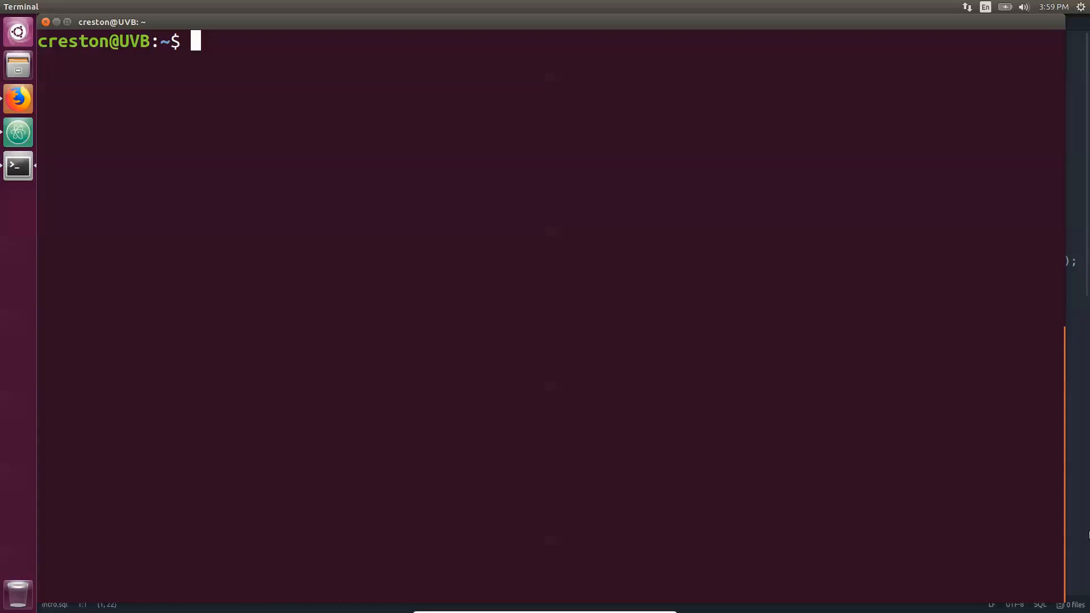
Switch the shell to the postgres user with sudo su - postgres.
{"action": "type", "text": "sudo s"}
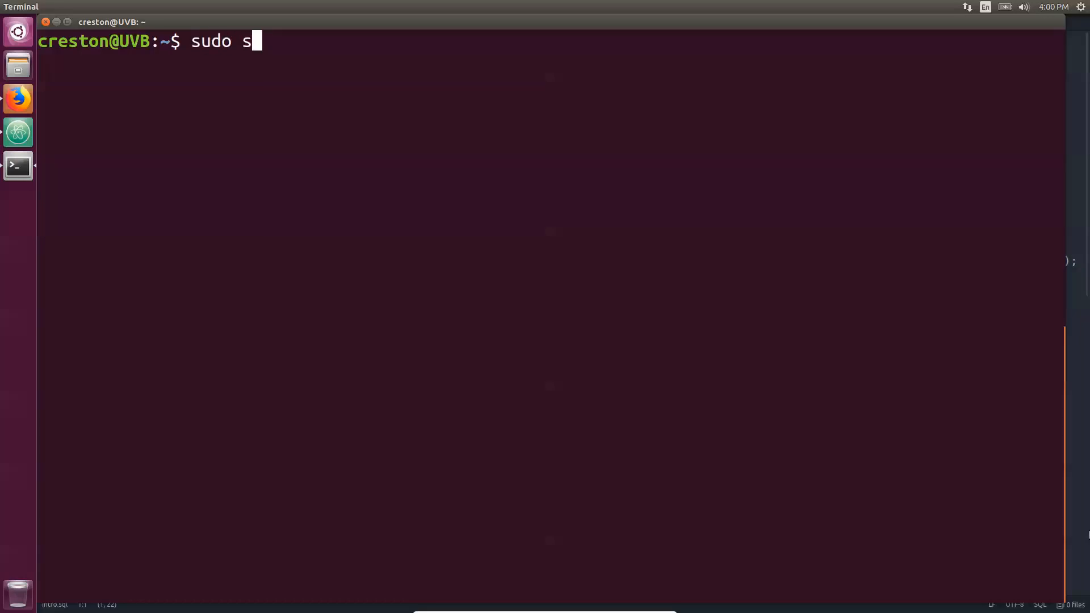
{"action": "type", "text": "u - postgrs"}
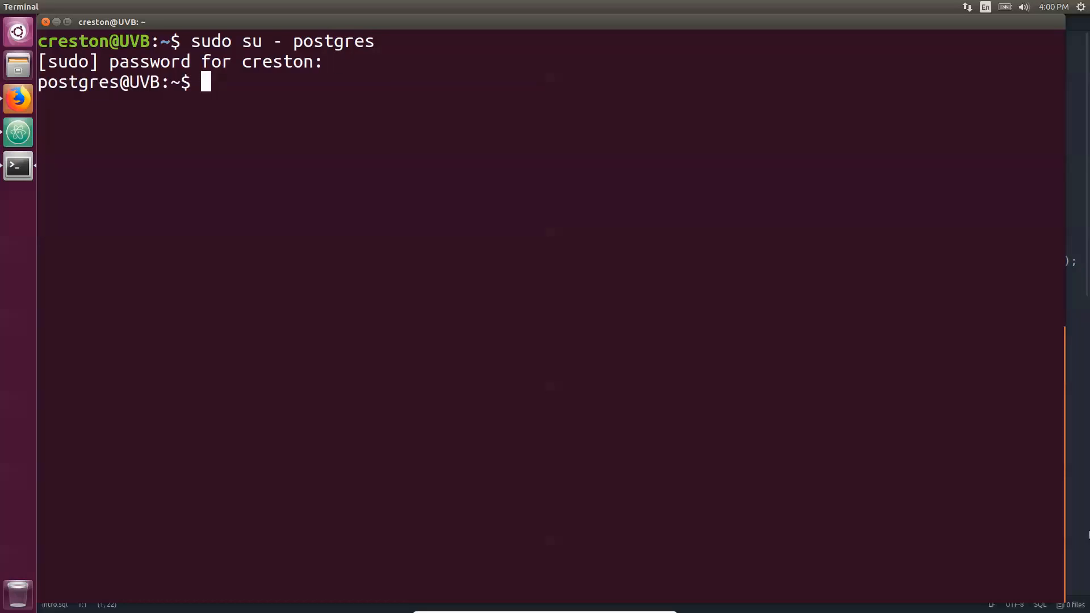
Launch psql as postgres to reach the postgres=# prompt.
{"action": "type", "text": "psql"}
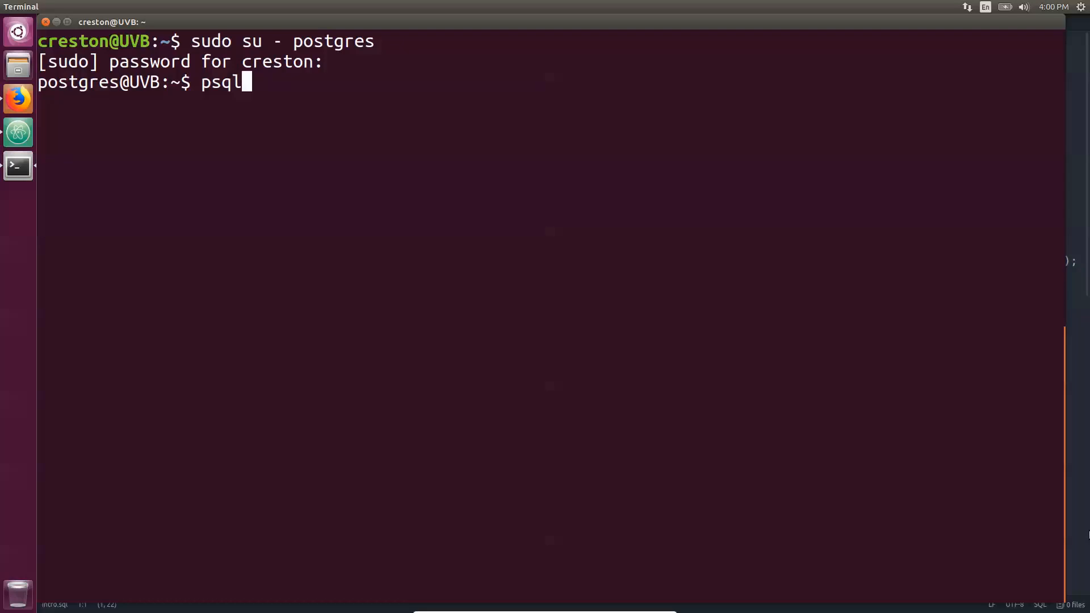
{"action": "key", "text": "Return"}
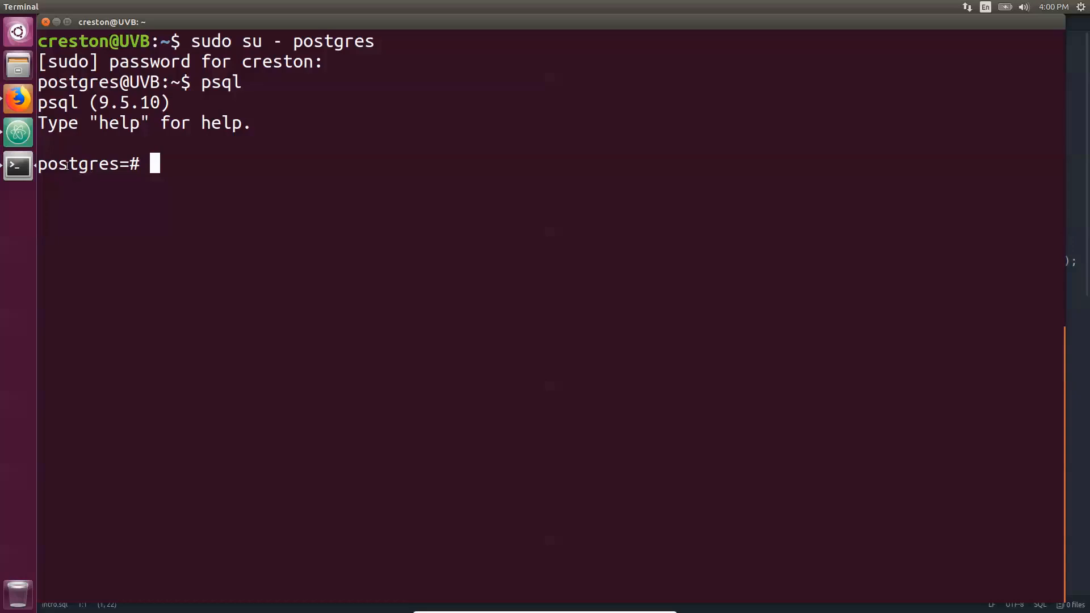
{"action": "mouse_move", "coordinate": [923, 551]}
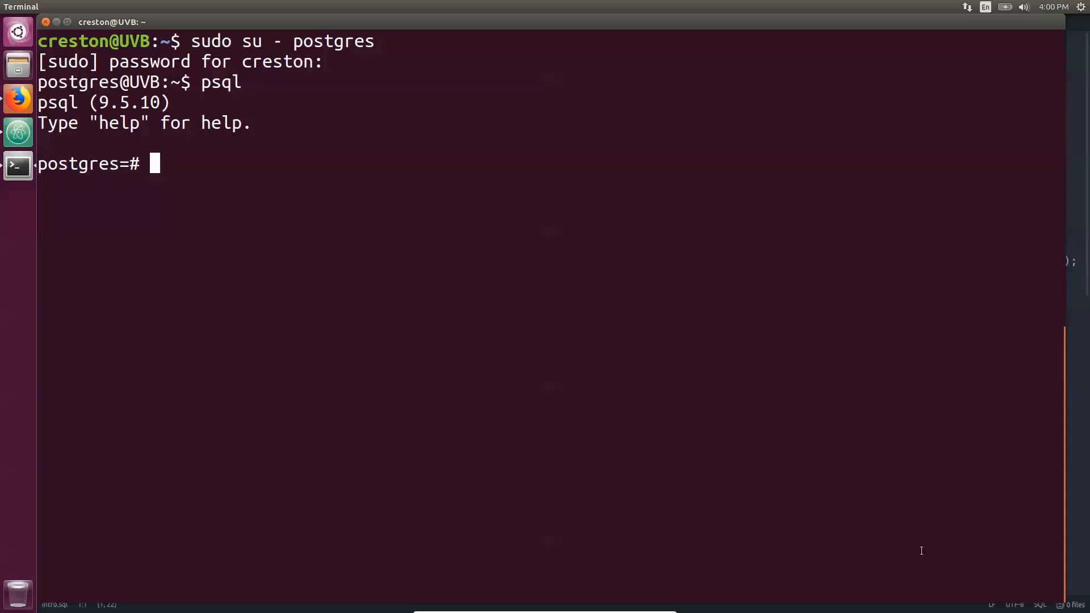
{"action": "mouse_move", "coordinate": [951, 557]}
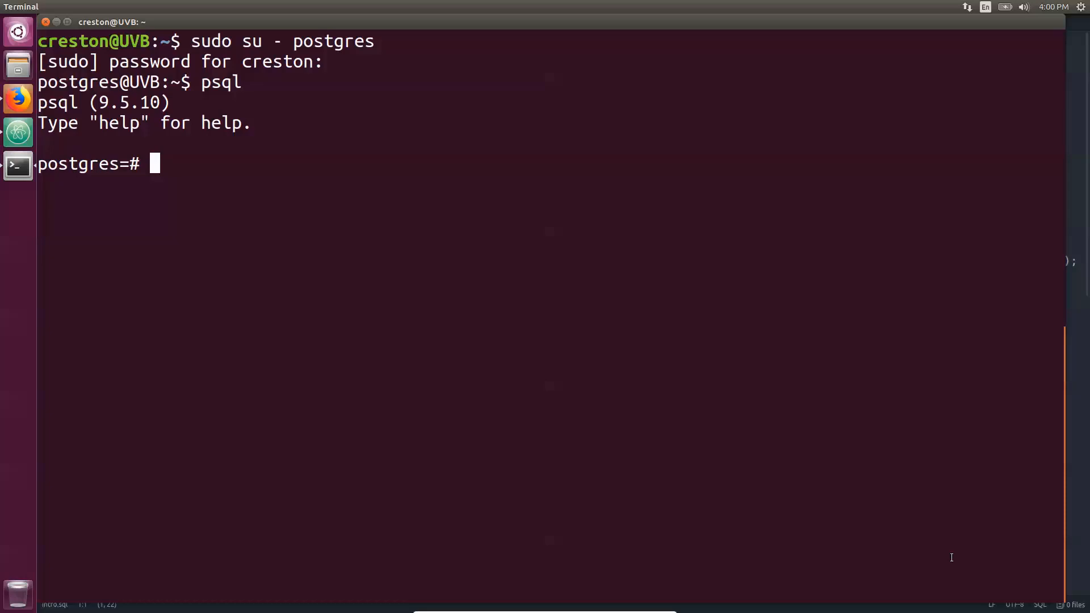
Enter the query select 'Hello World!'; at the postgres prompt.
{"action": "type", "text": "selec"}
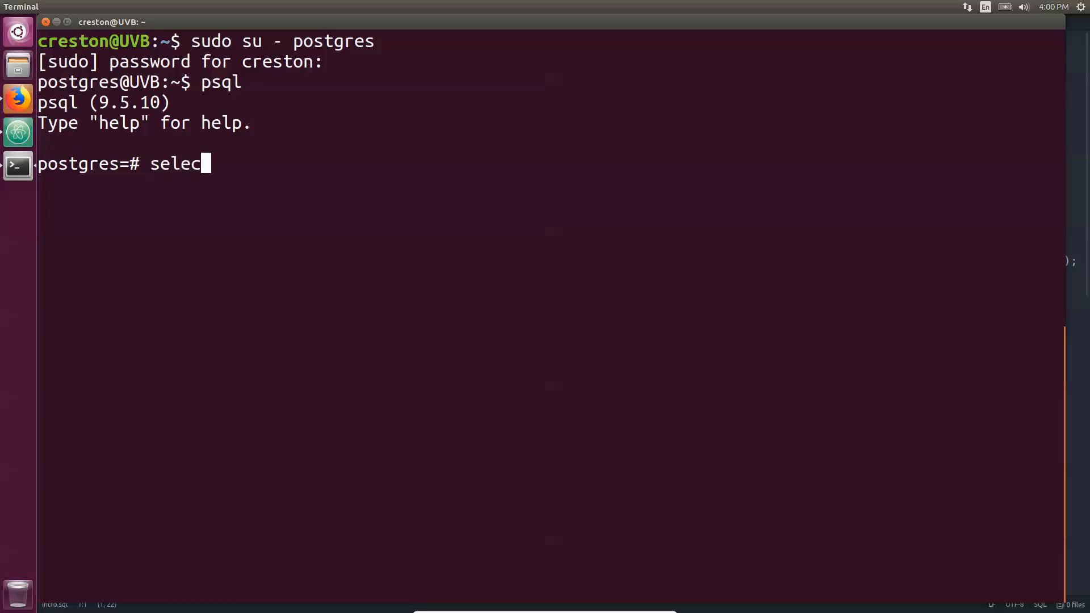
{"action": "type", "text": "t 'Hel"}
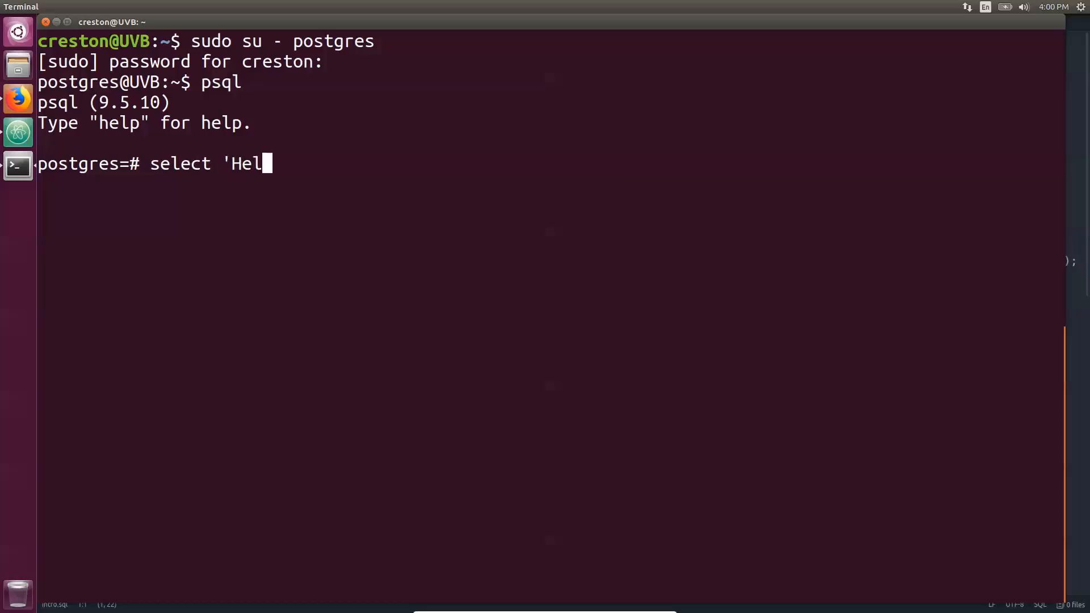
{"action": "type", "text": "lo W"}
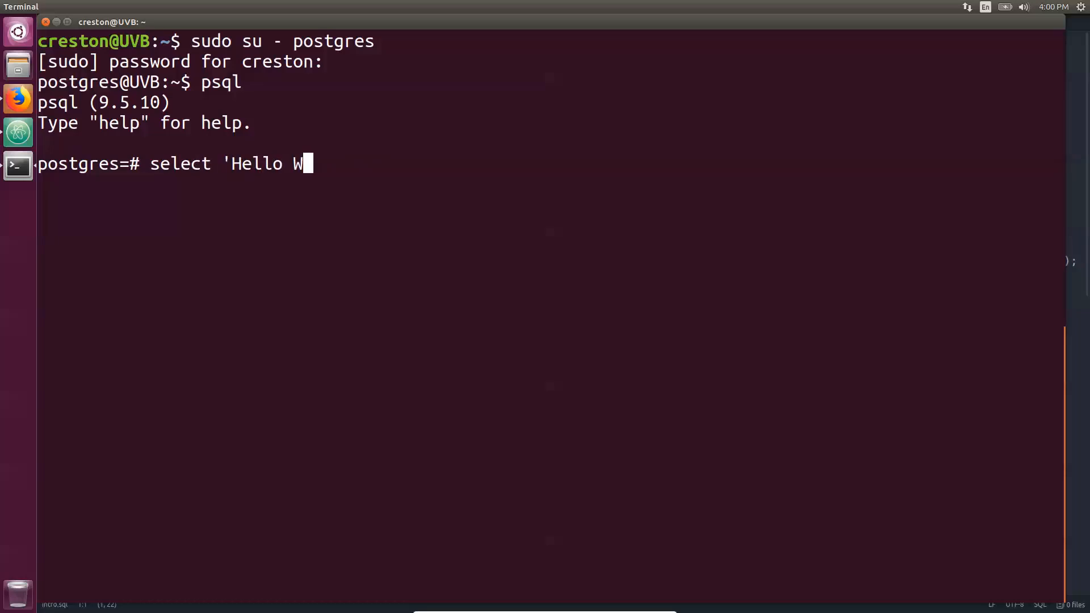
{"action": "type", "text": "orld!"}
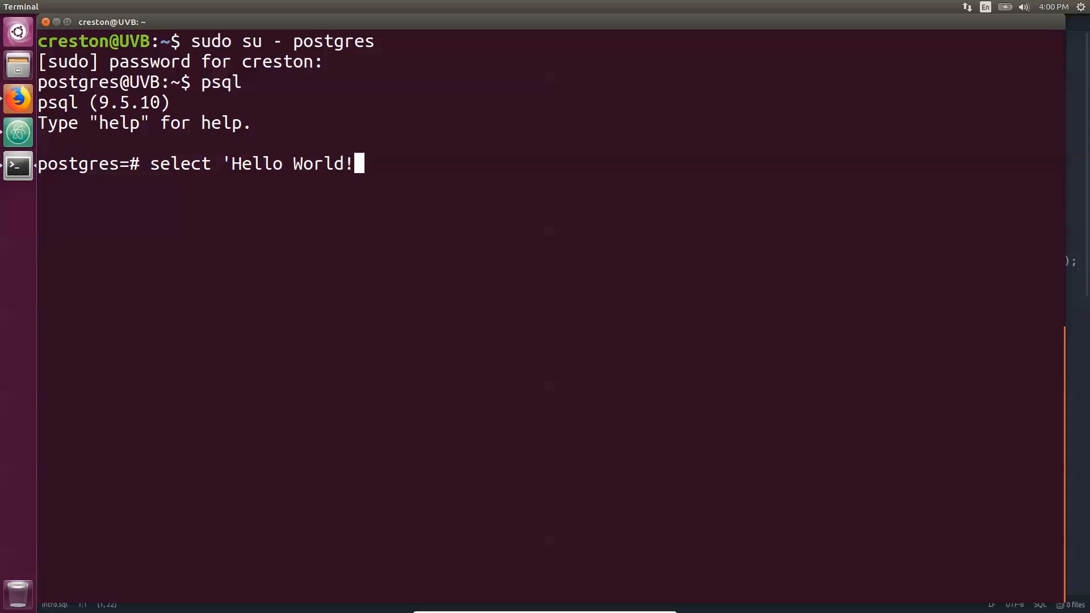
{"action": "type", "text": ";"}
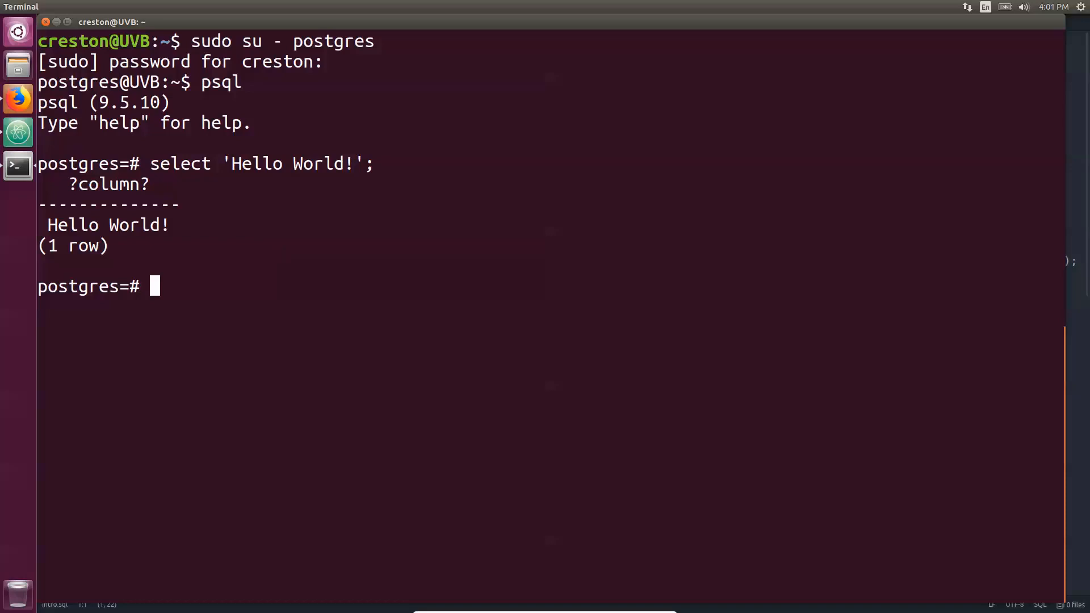
Run create database test; and quit psql with \q.
{"action": "type", "text": "create"}
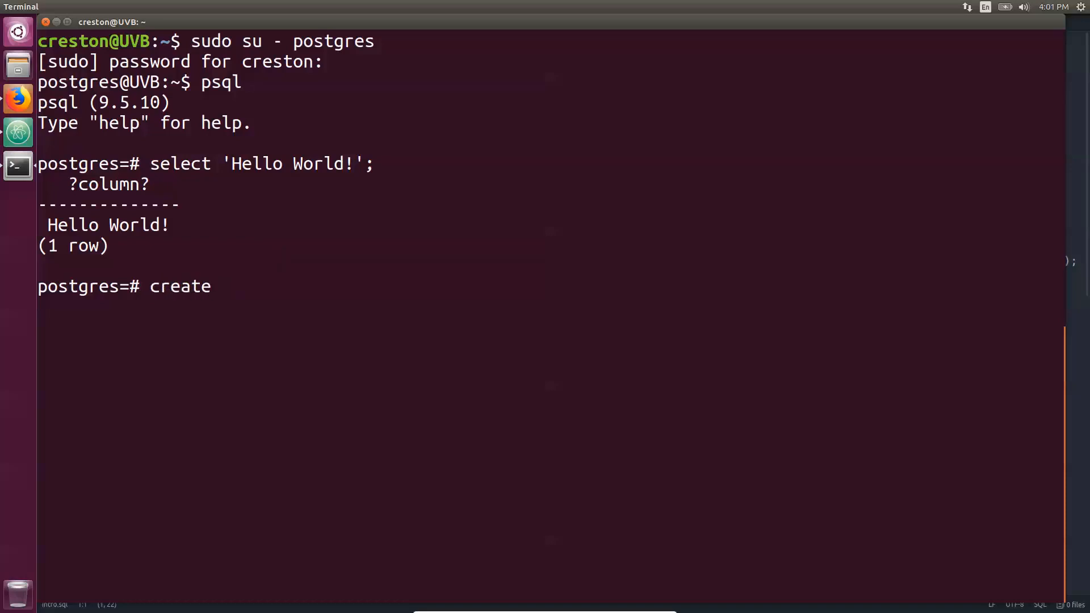
{"action": "type", "text": "database test;"}
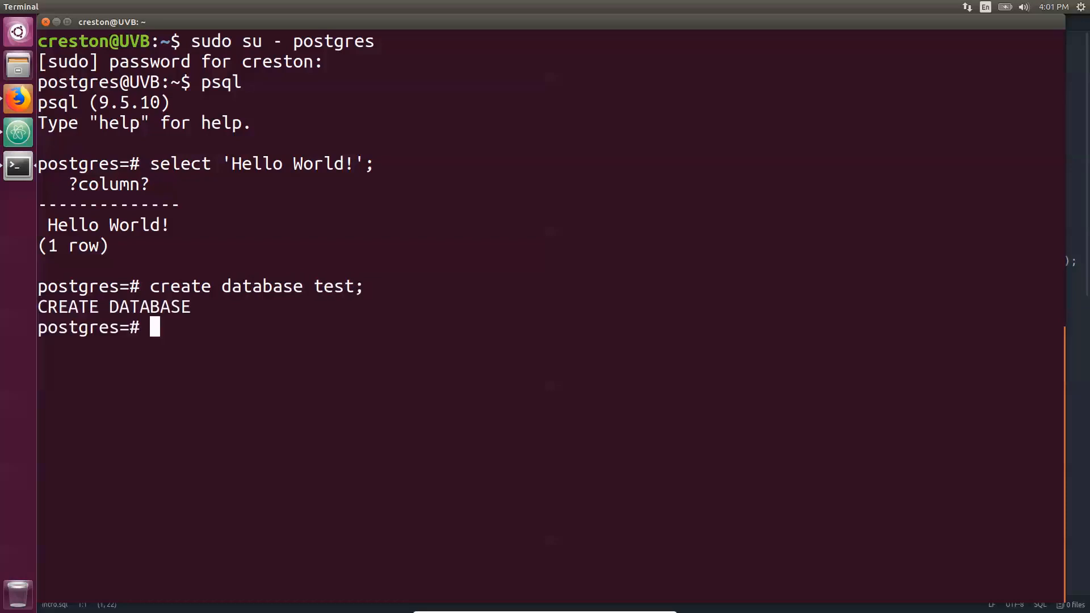
{"action": "type", "text": "\\q"}
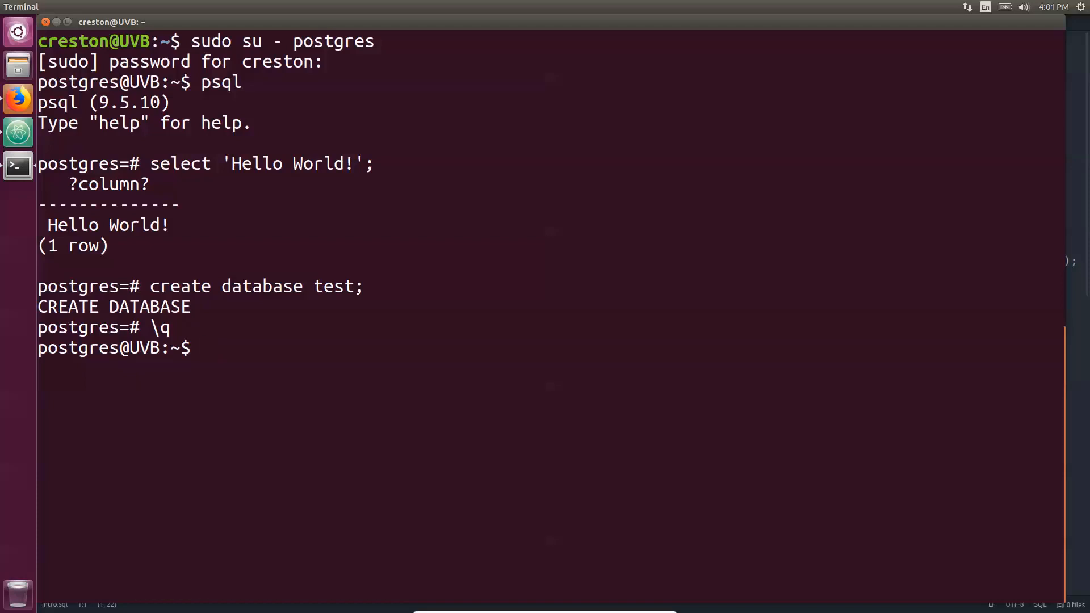
Connect with psql test and run the pasted create table posts statement.
{"action": "type", "text": "psql"}
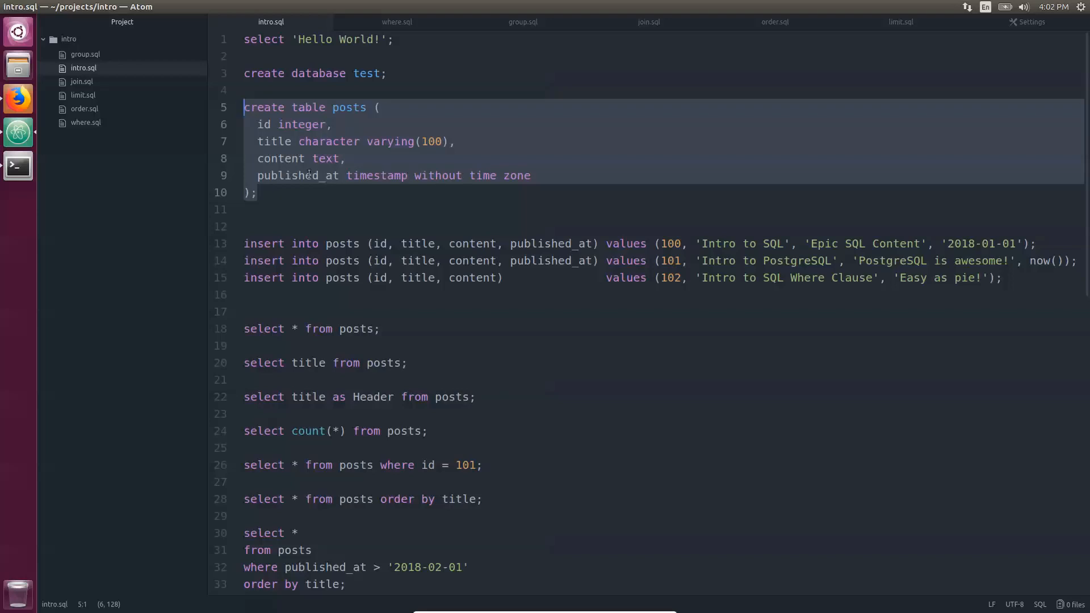
{"action": "left_click", "coordinate": [18, 165]}
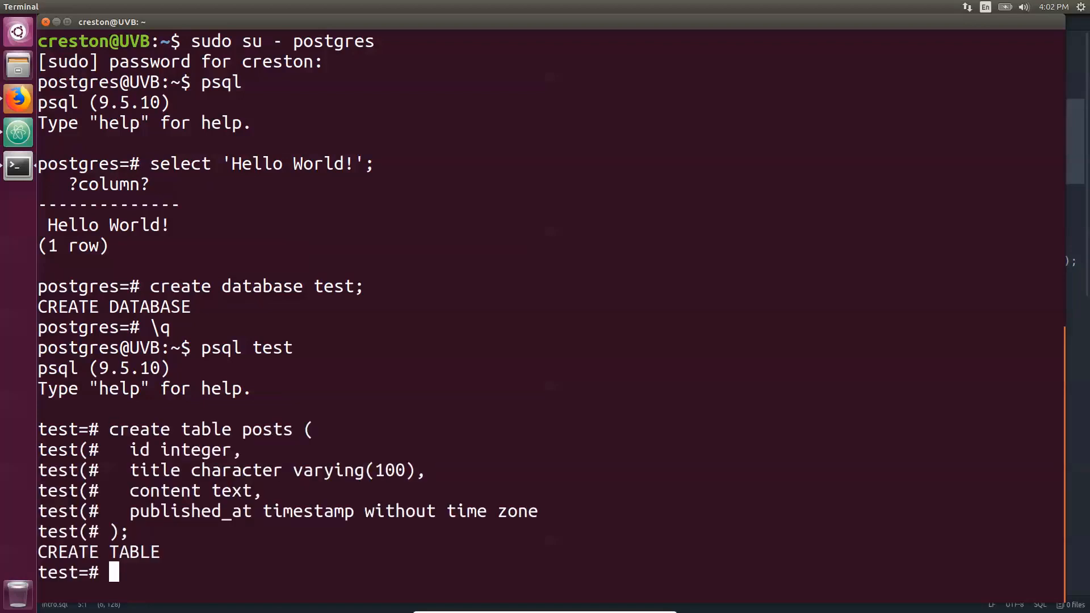
{"action": "mouse_move", "coordinate": [408, 383]}
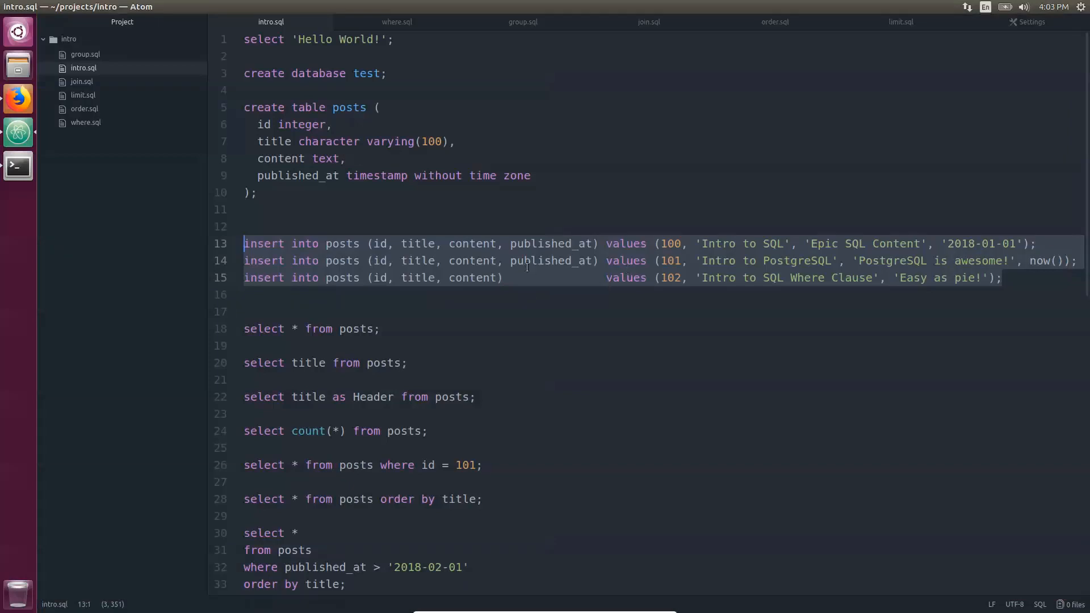
{"action": "mouse_move", "coordinate": [437, 277]}
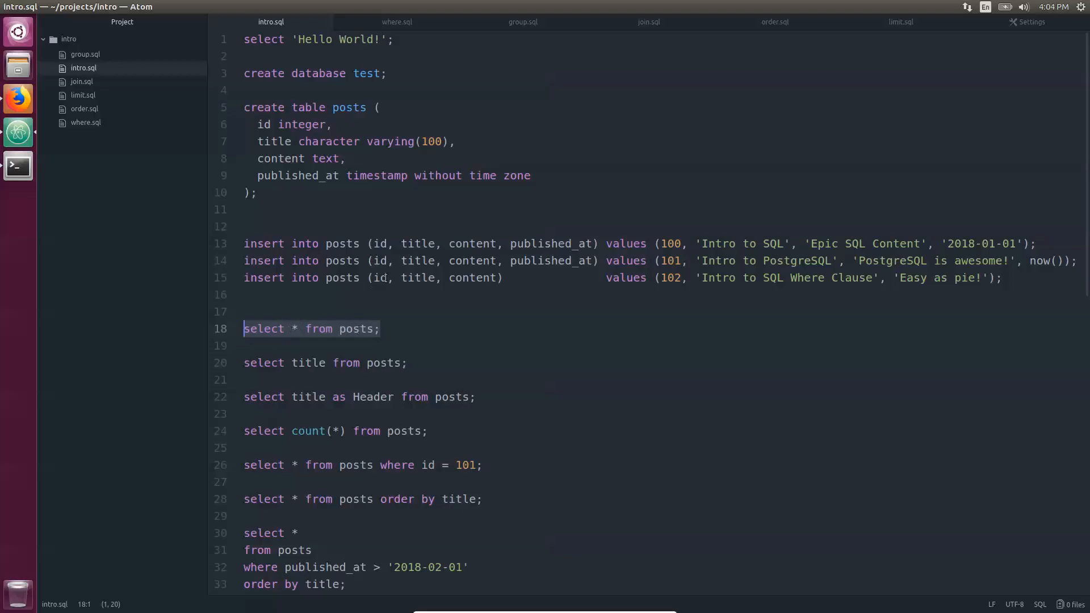
Run the pasted inserts for posts 100, 101, 102, then select * from posts.
{"action": "left_click", "coordinate": [16, 166]}
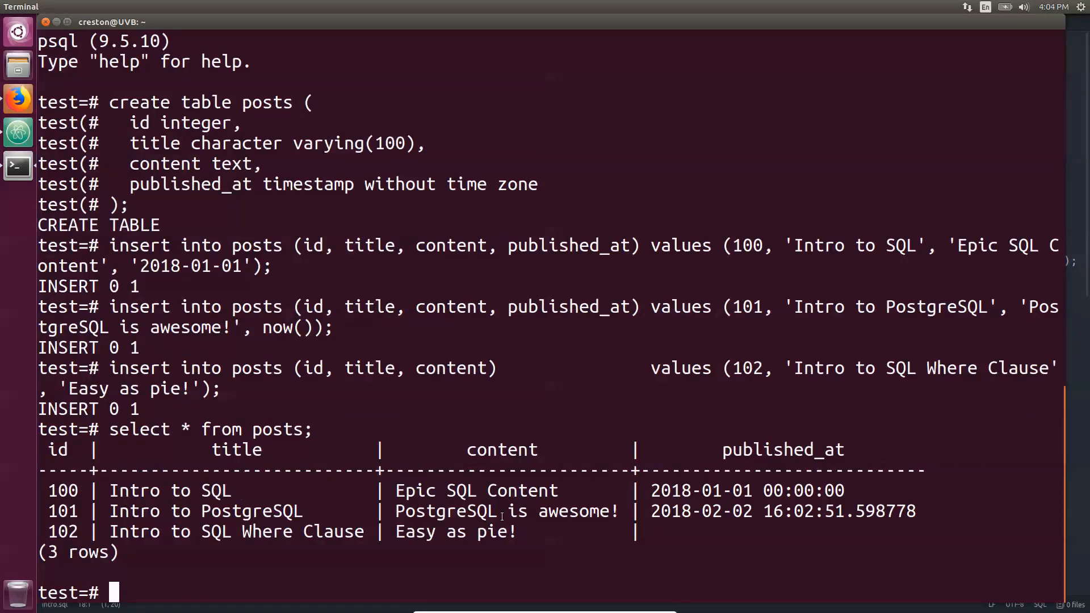
{"action": "mouse_move", "coordinate": [573, 415]}
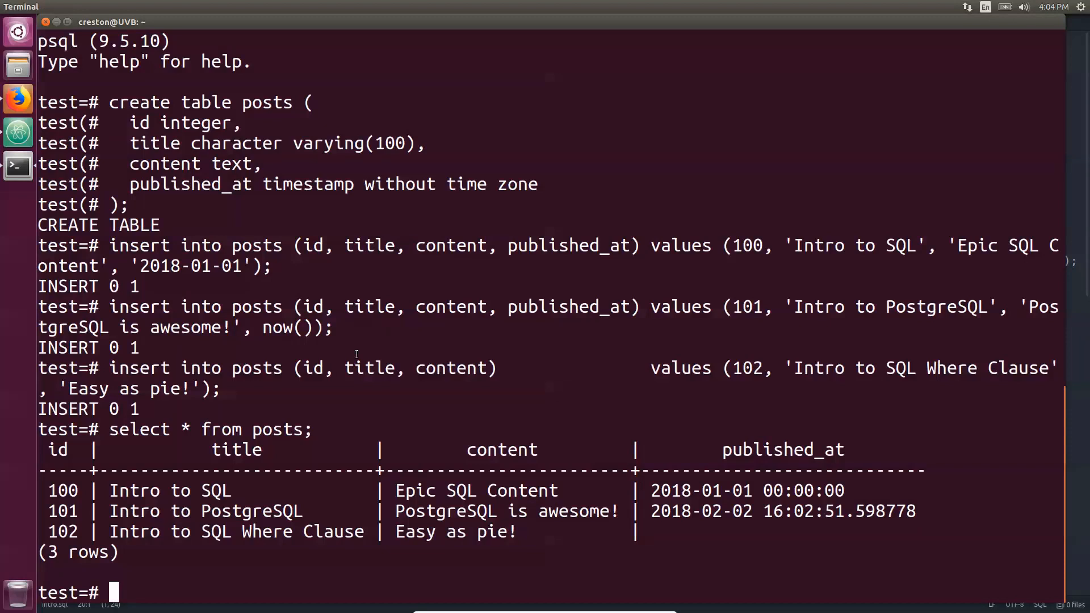
Query posts for title, then title with content, then title as header with content.
{"action": "type", "text": "select title from posts;"}
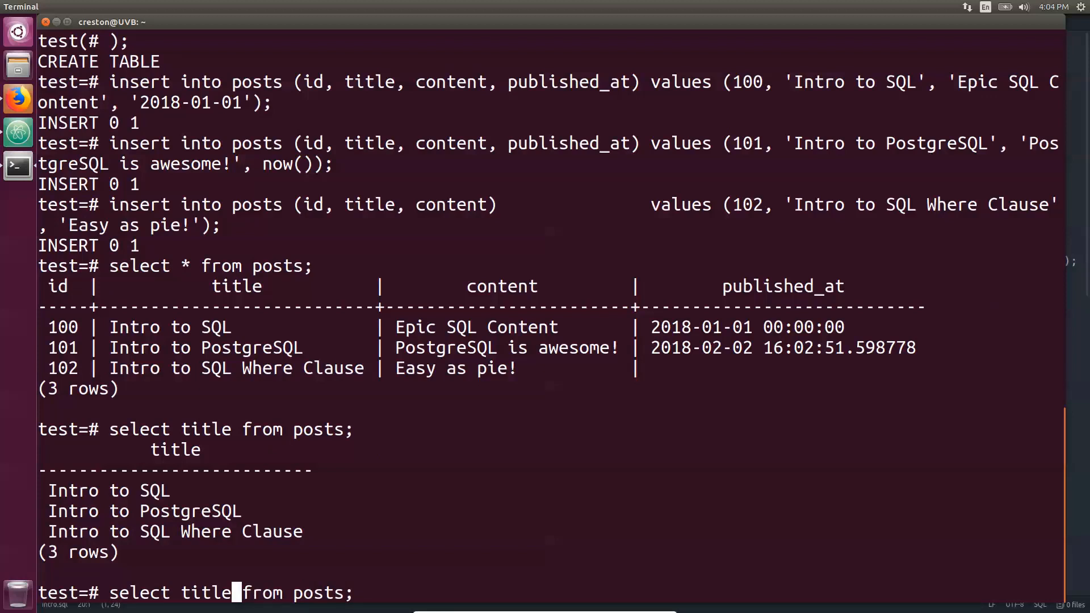
{"action": "type", "text": ", content"}
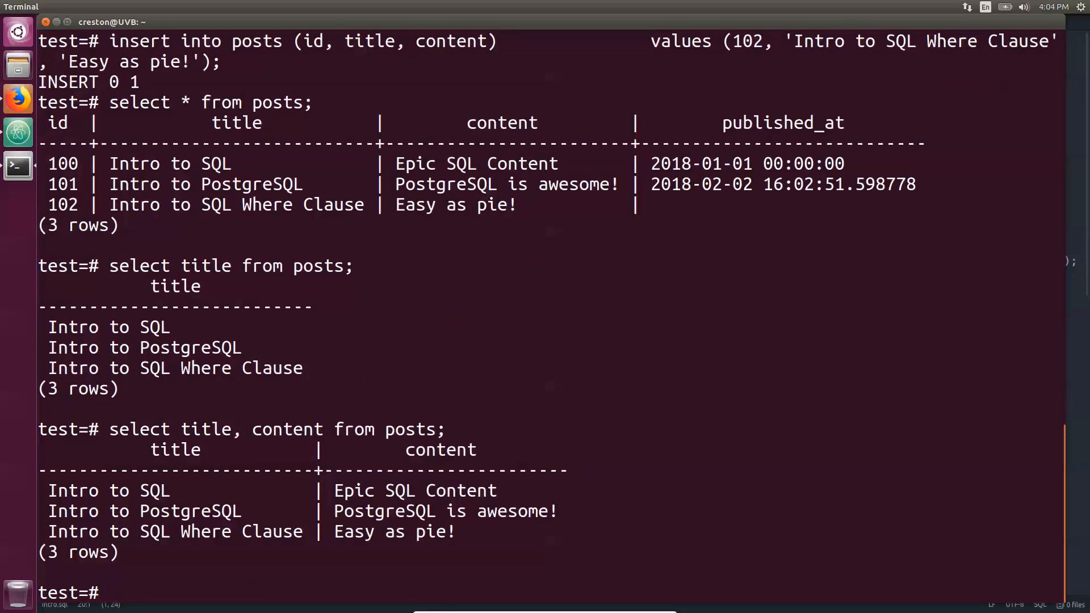
{"action": "type", "text": "select title, content from posts;"}
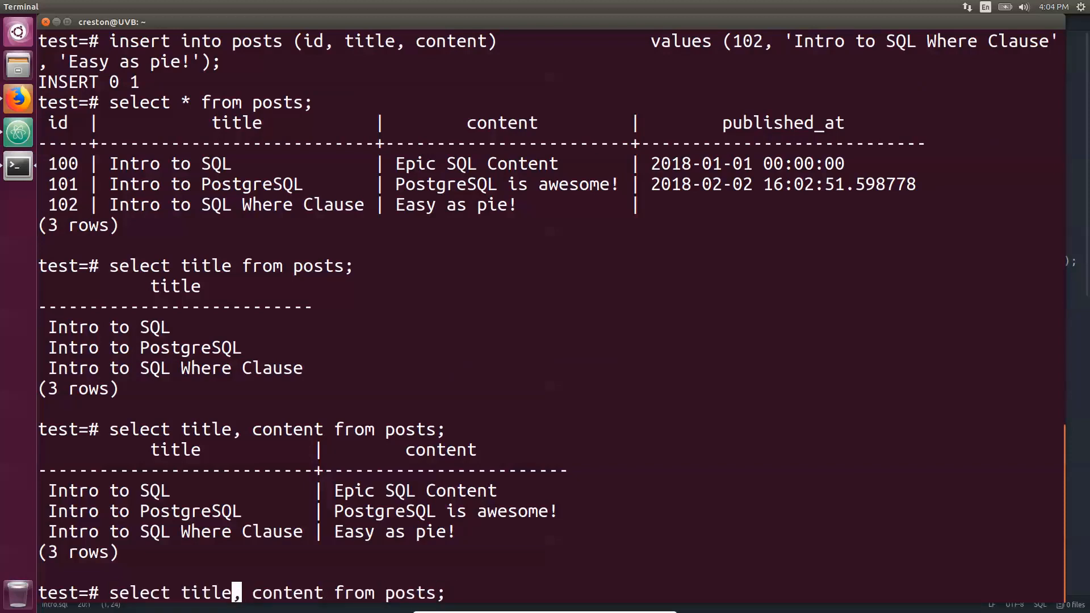
{"action": "type", "text": "as header"}
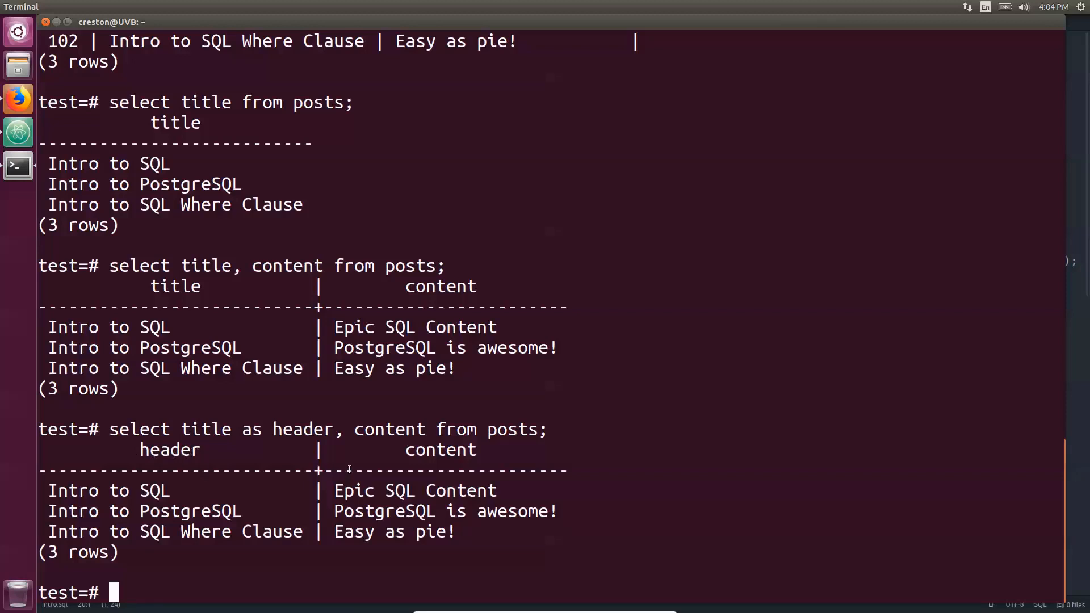
{"action": "left_click", "coordinate": [17, 165]}
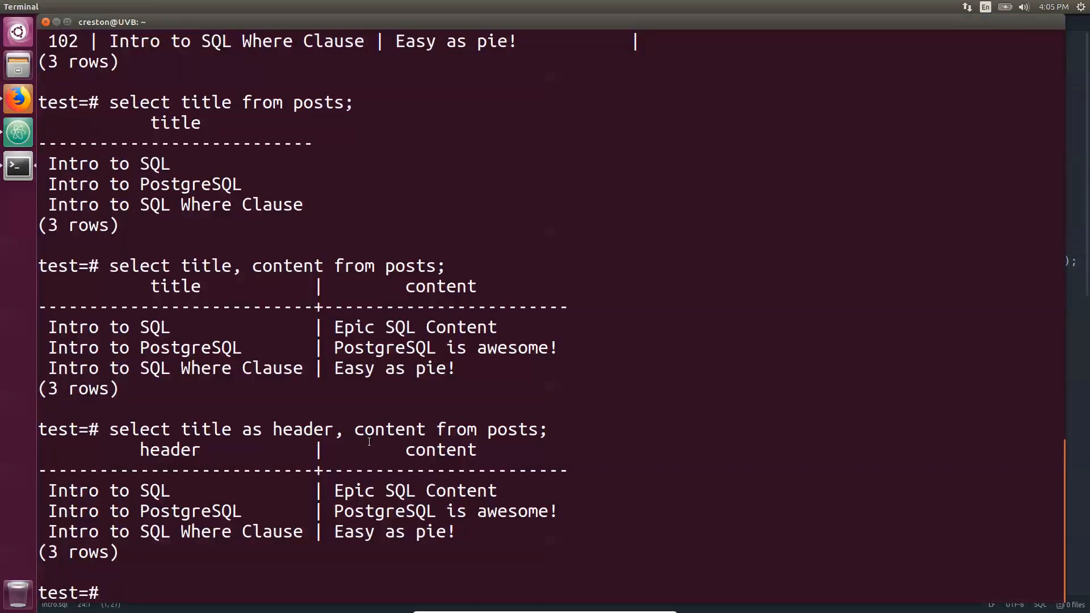
Run select count(*) from posts; returning 3, and bring Atom forward.
{"action": "type", "text": "select count(*) from posts;"}
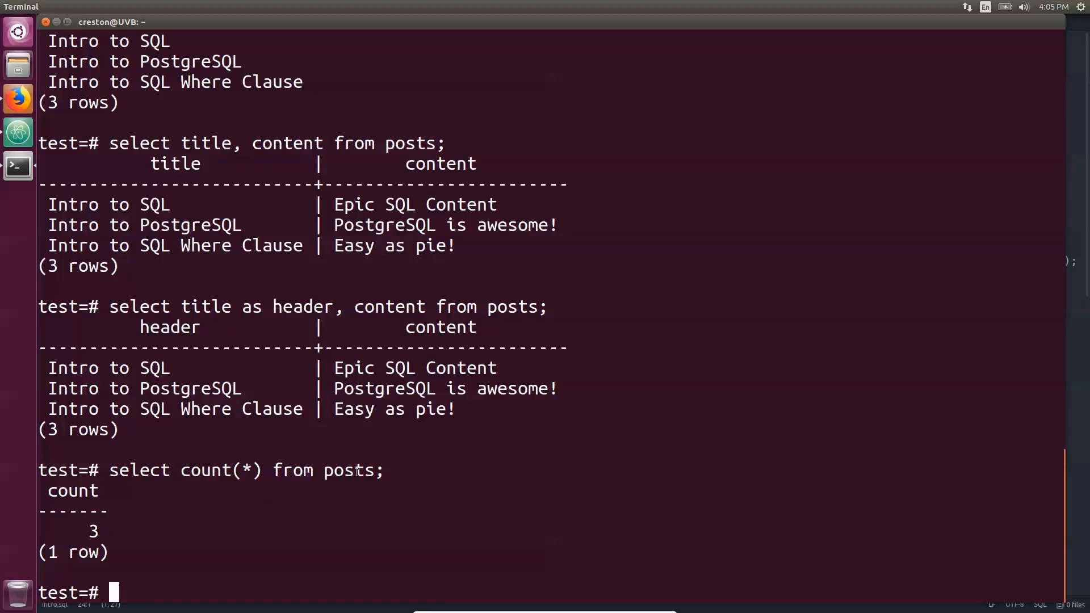
{"action": "left_click", "coordinate": [18, 166]}
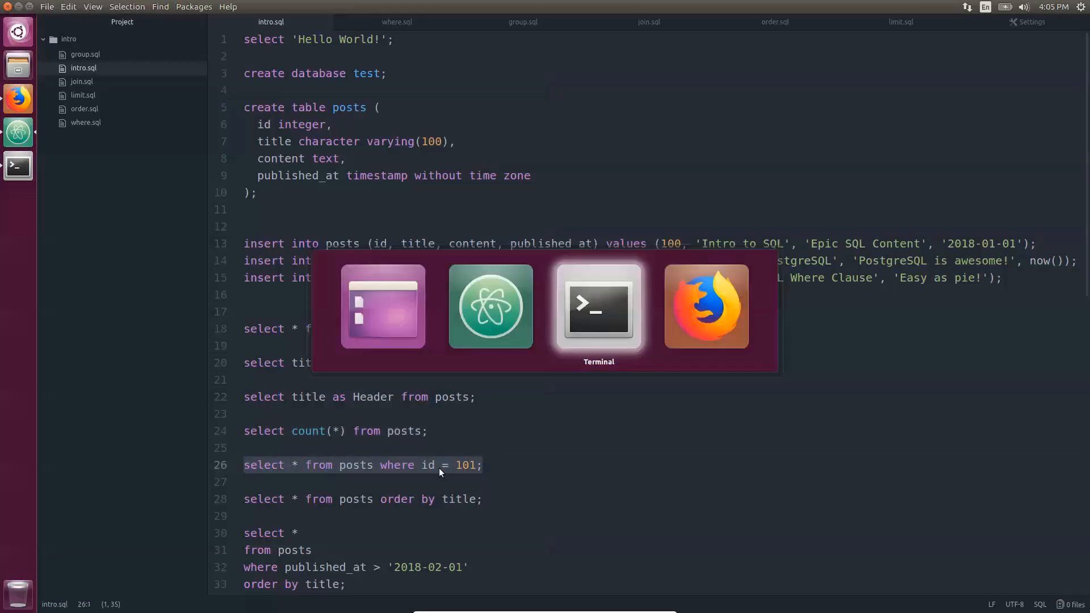
Copy the where id = 101 query from Atom and run it in psql.
{"action": "left_click", "coordinate": [597, 306]}
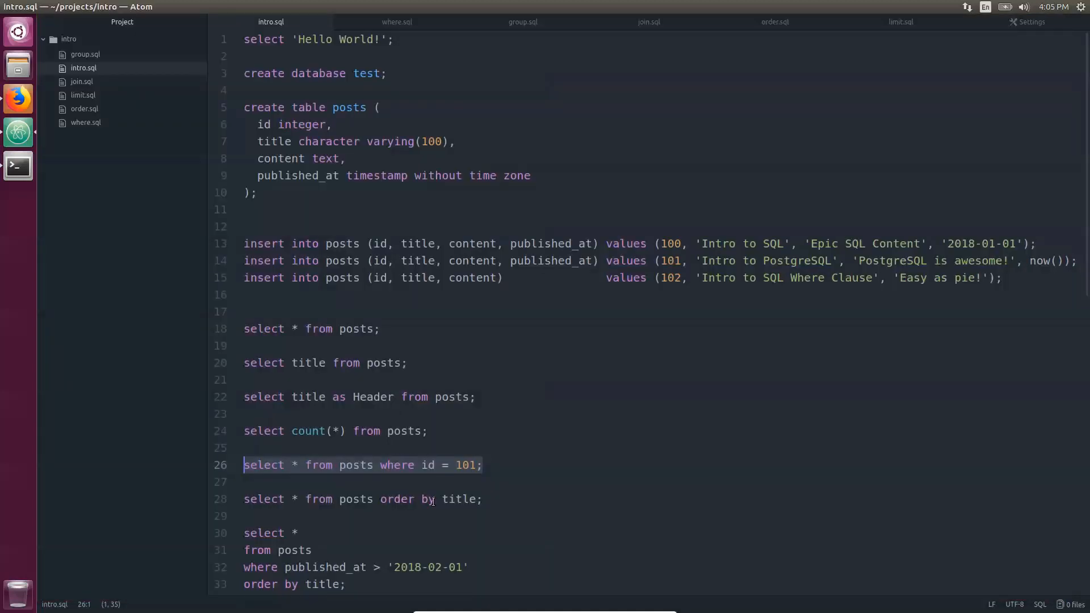
{"action": "left_click", "coordinate": [264, 499]}
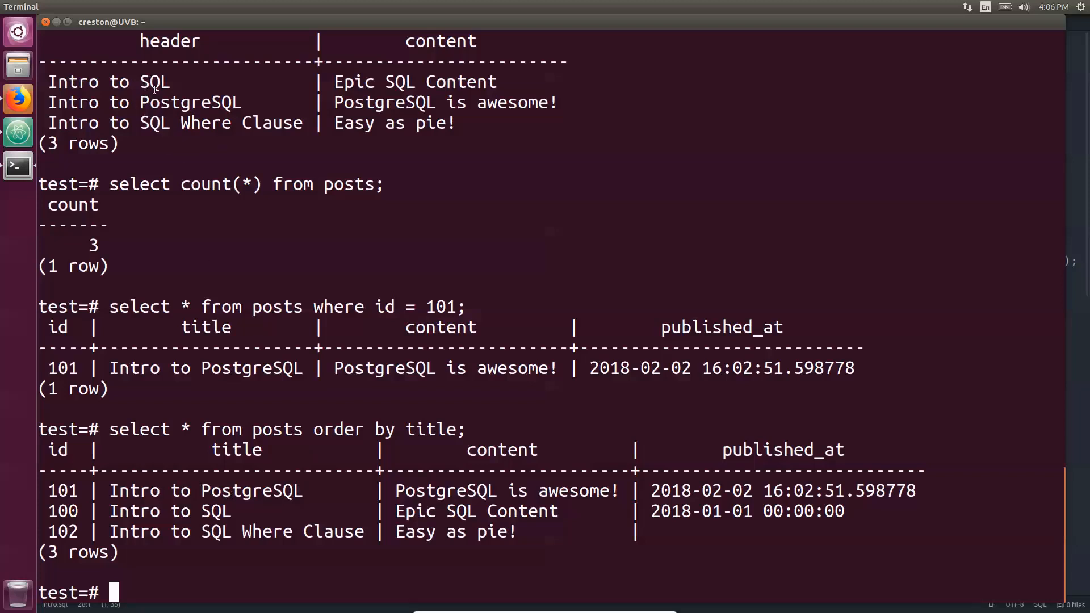
{"action": "mouse_move", "coordinate": [230, 482]}
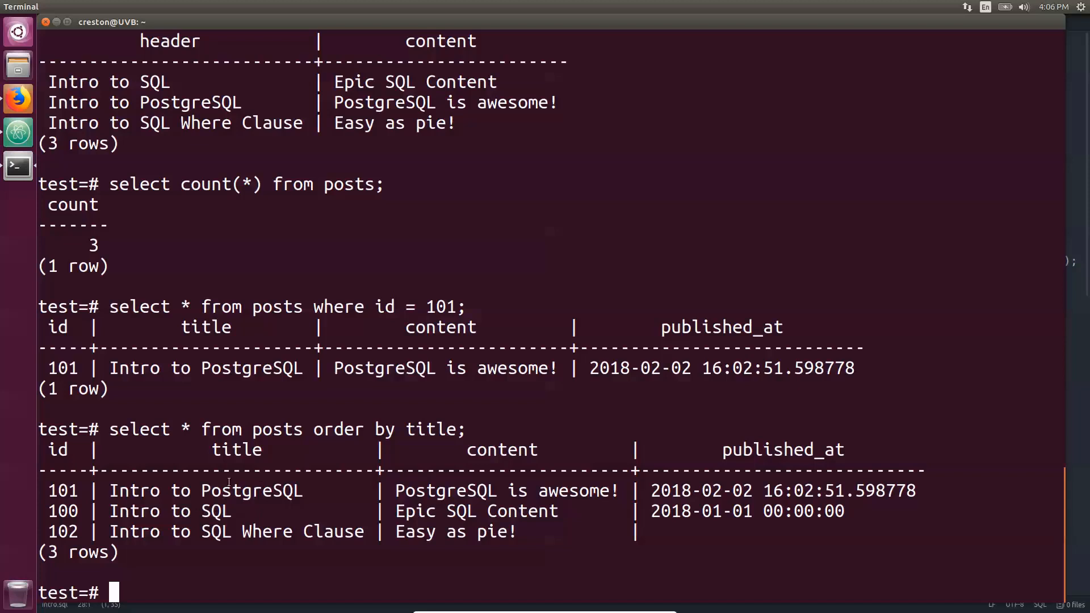
Sort posts by title descending and enter the published_at > '2018-02-01' query.
{"action": "type", "text": "select * from posts order by title;"}
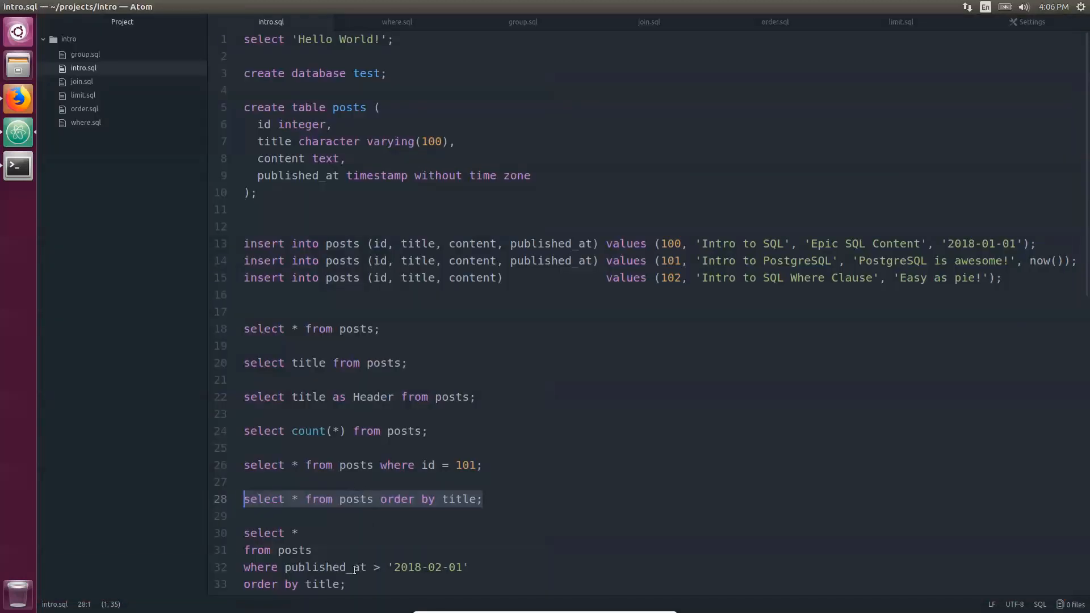
{"action": "scroll", "scroll_direction": "down", "scroll_amount": 3}
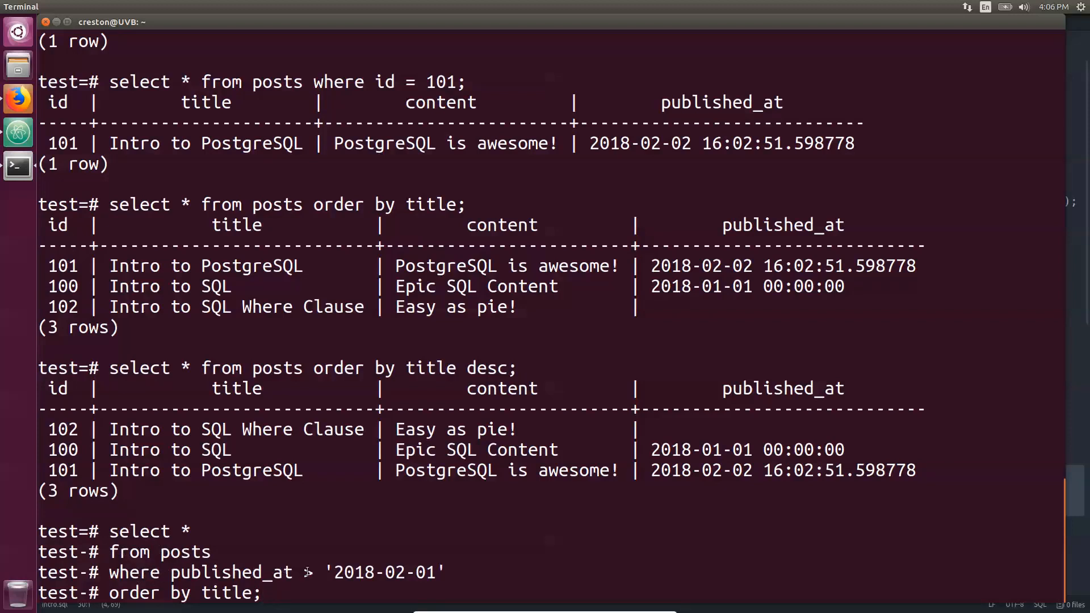
{"action": "type", "text": ">"}
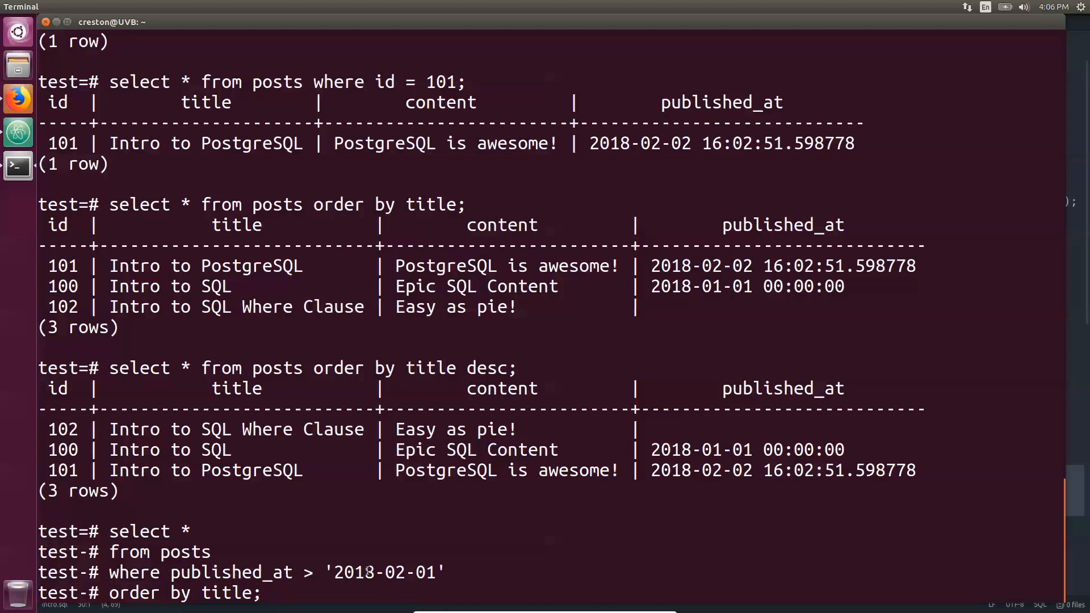